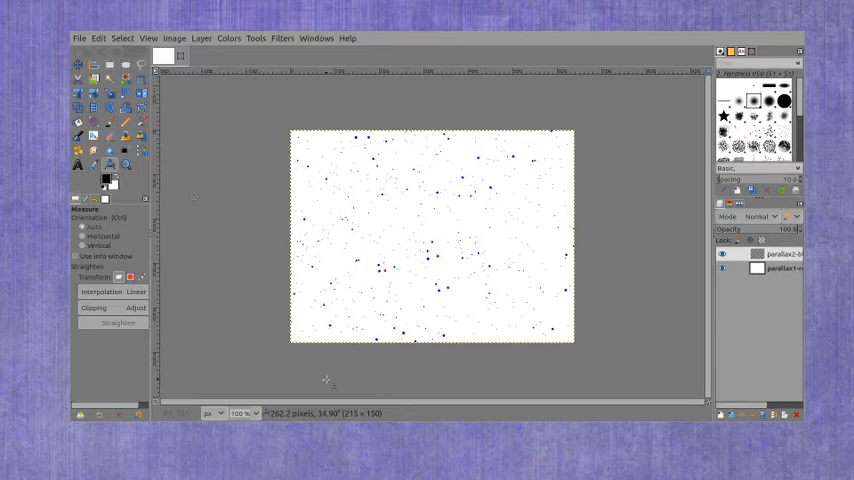
mouse_move(392, 232)
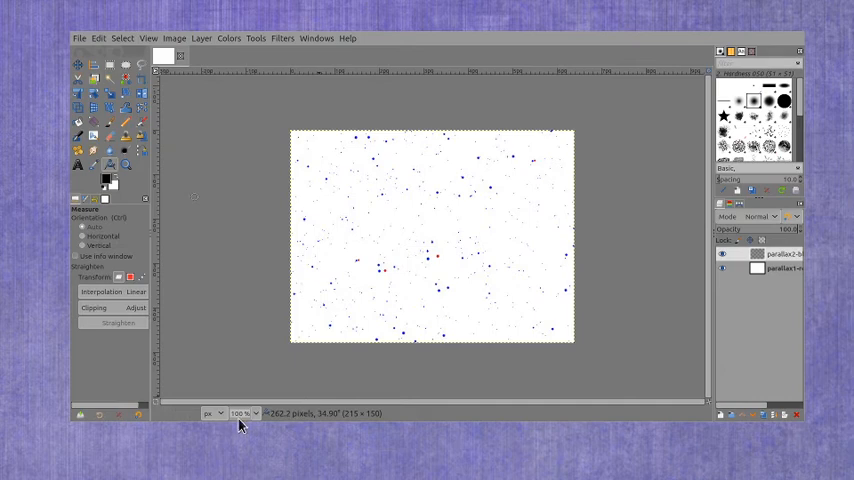
- Zoom the star-field image so it fills the canvas area
left_click(242, 412)
type("200")
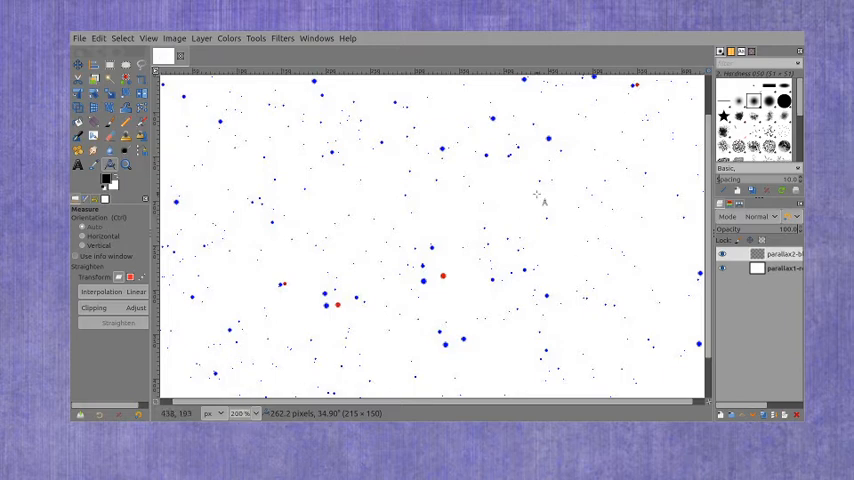
mouse_move(308, 316)
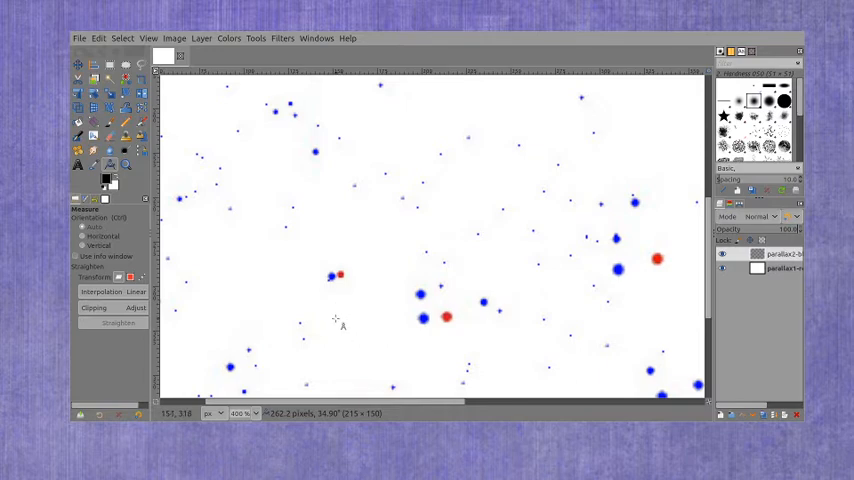
mouse_move(340, 278)
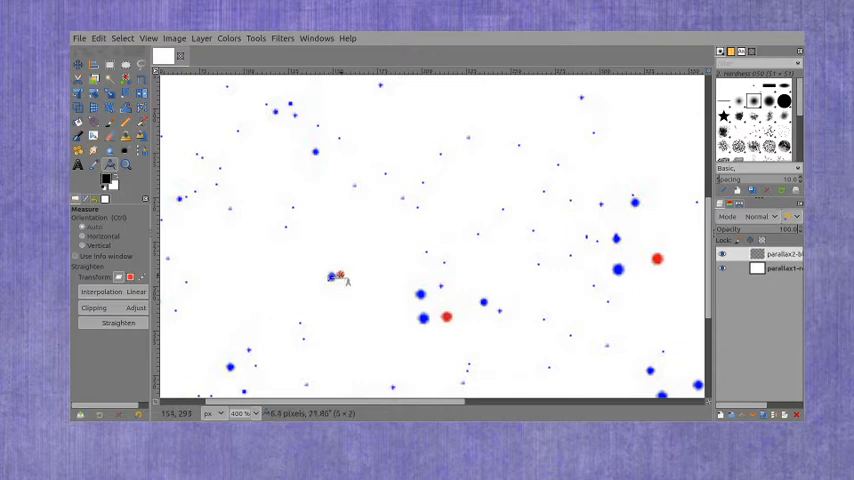
mouse_move(360, 316)
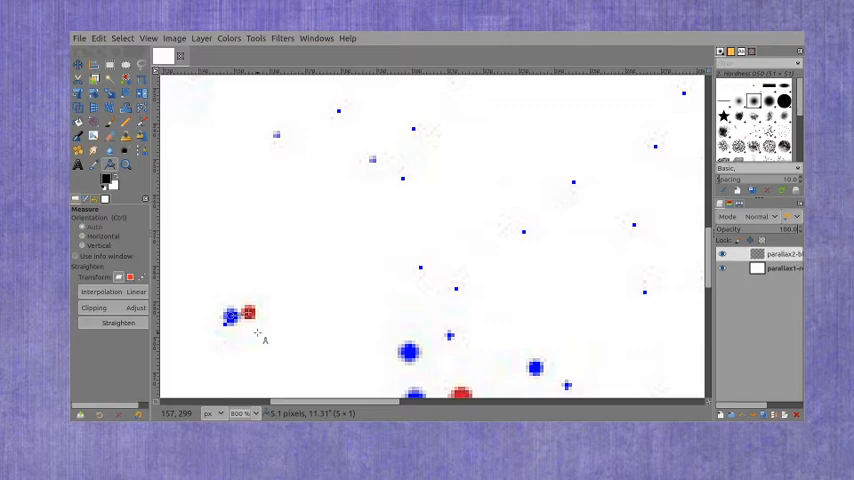
mouse_move(256, 332)
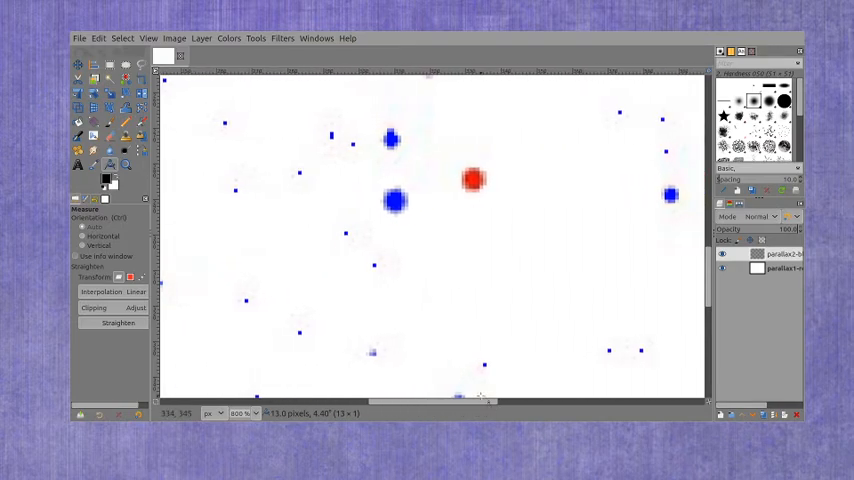
mouse_move(410, 208)
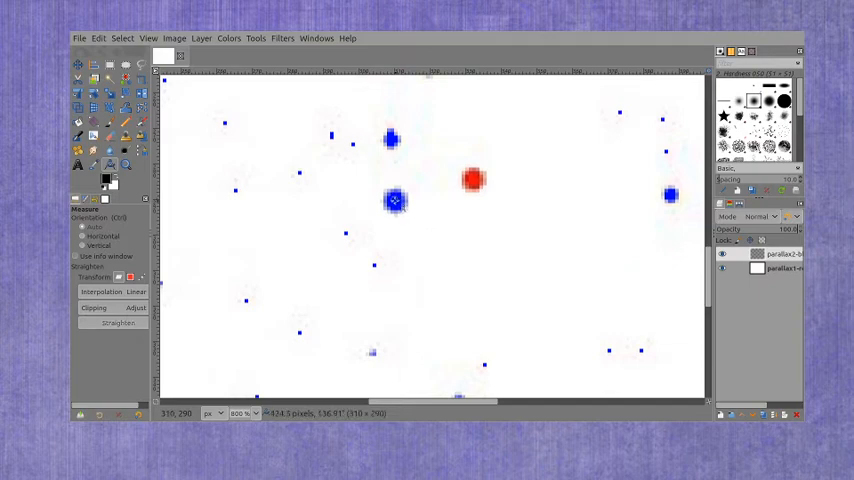
- Measure the pixel distance from the second red star to its neighbouring blue star
left_click_drag(396, 200, 472, 180)
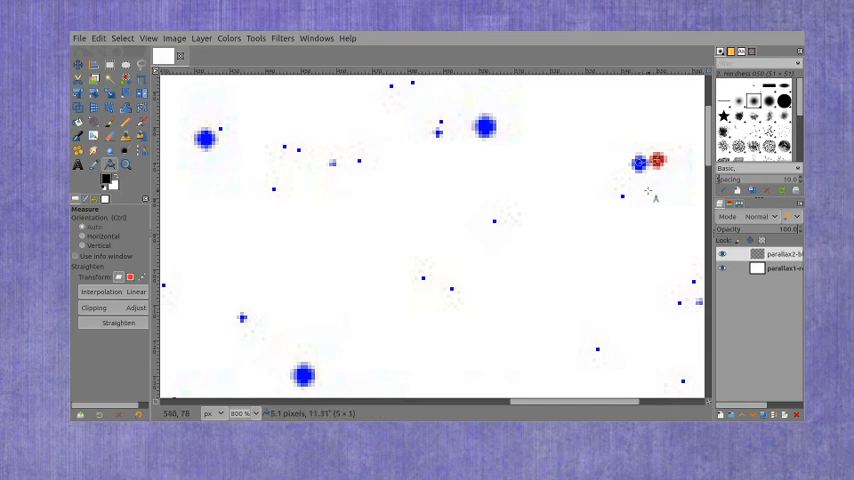
mouse_move(284, 424)
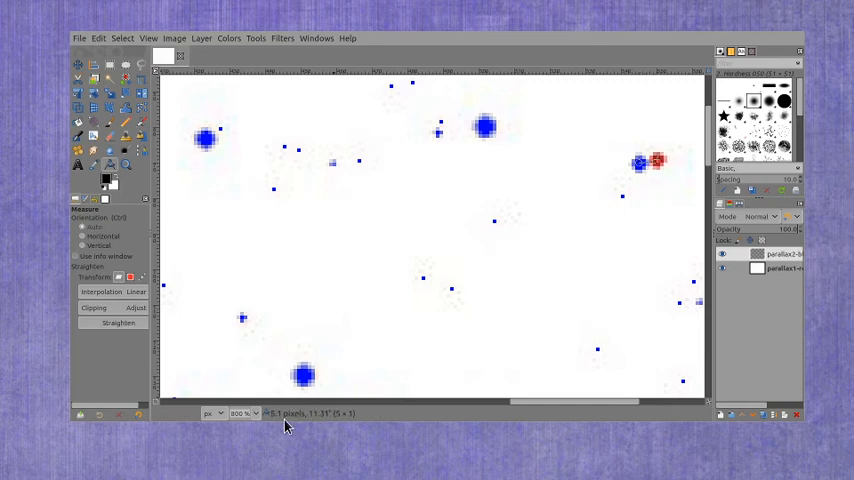
mouse_move(660, 264)
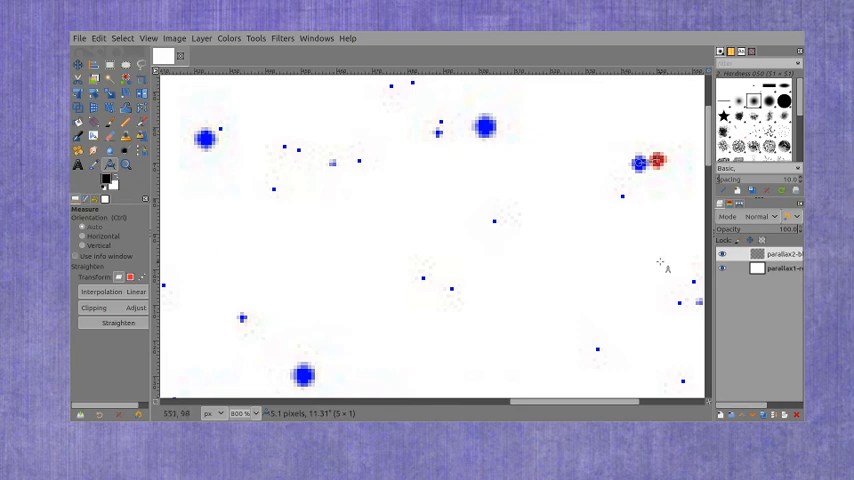
mouse_move(522, 192)
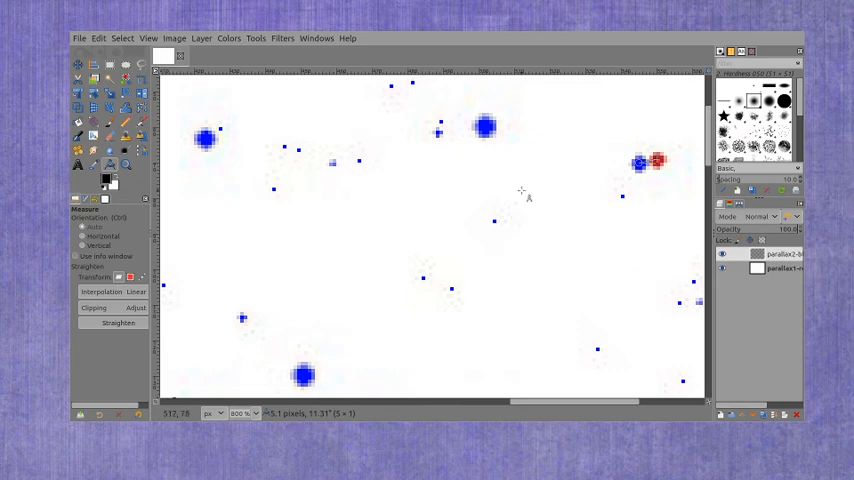